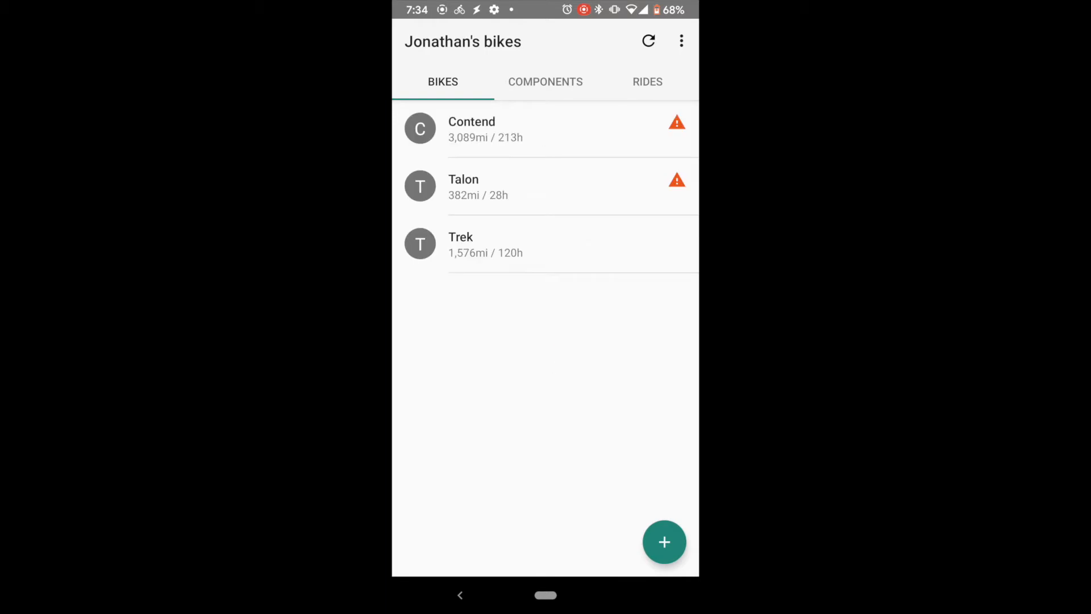
# Step: Browse all components across the bikes and the rides synced from Strava
pyautogui.click(545, 81)
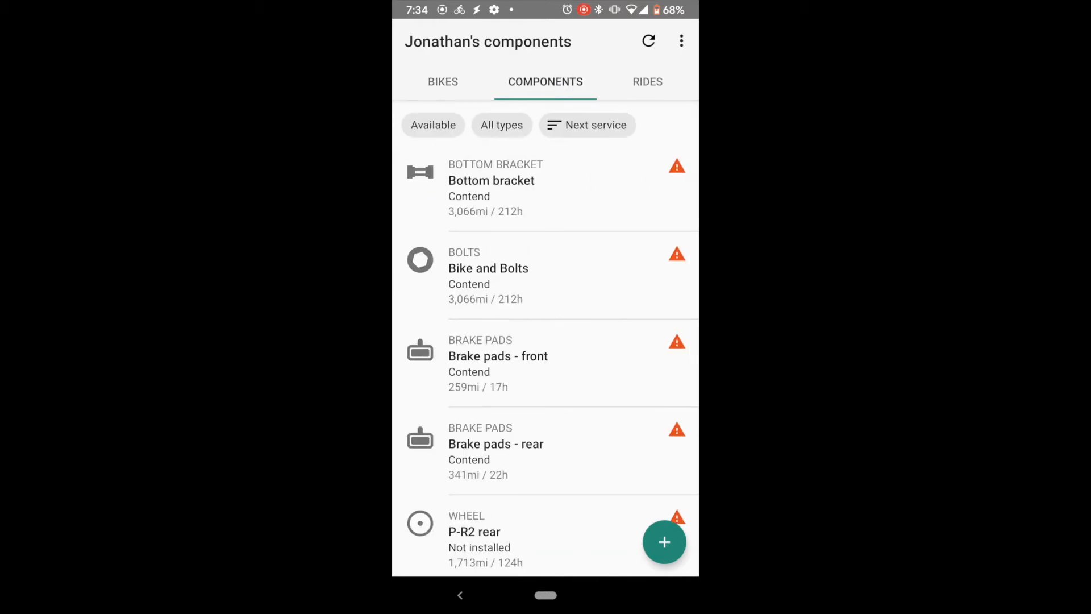
pyautogui.click(647, 82)
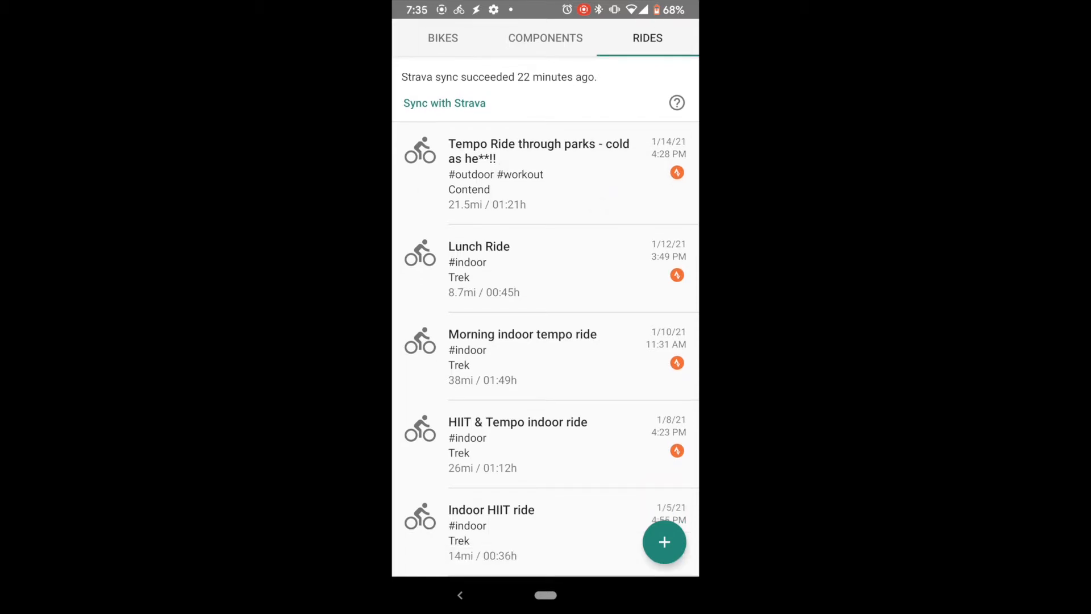
pyautogui.click(564, 344)
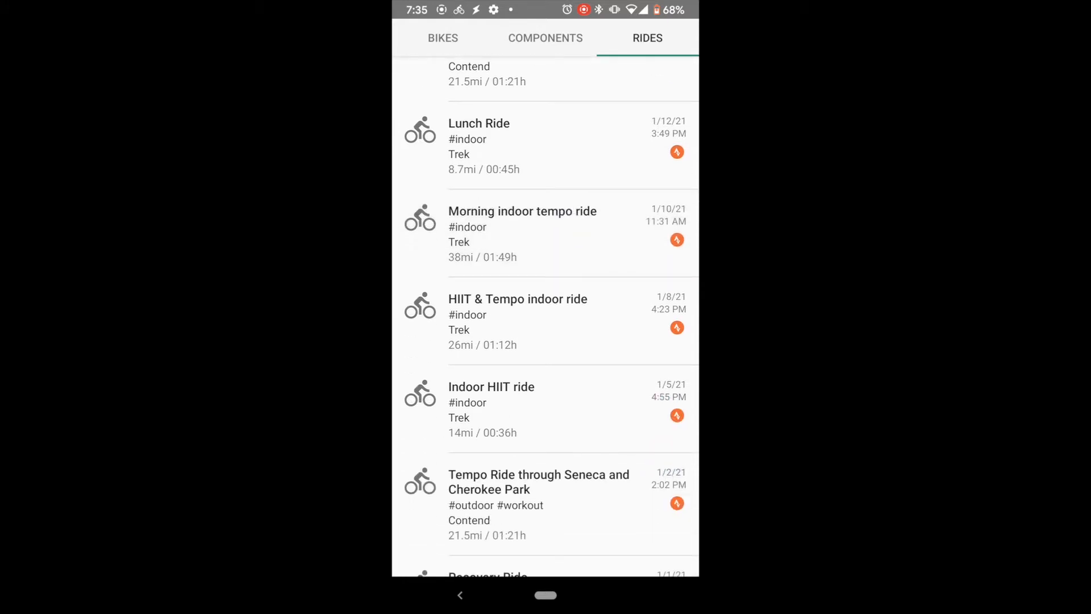
pyautogui.scroll(-3)
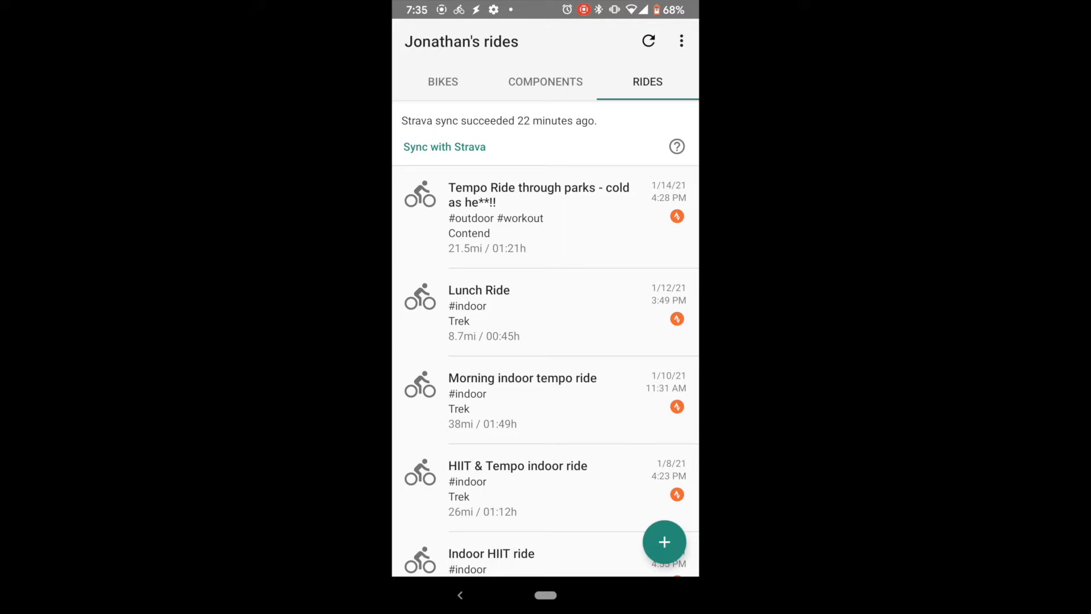
# Step: Return to the bikes list and open the component status alert for Contend's components
pyautogui.click(442, 82)
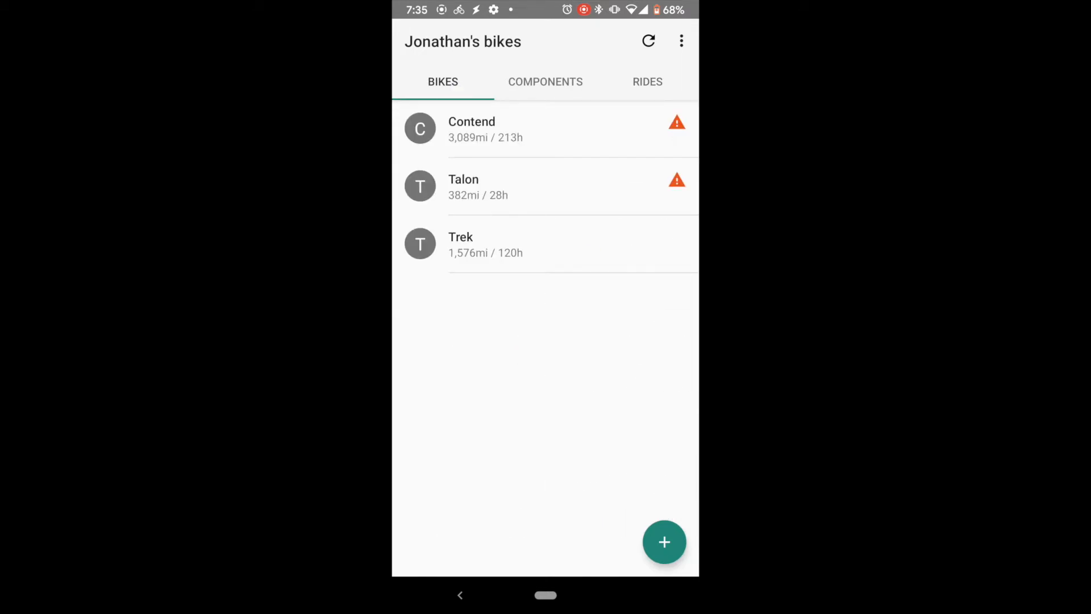
pyautogui.scroll(-3)
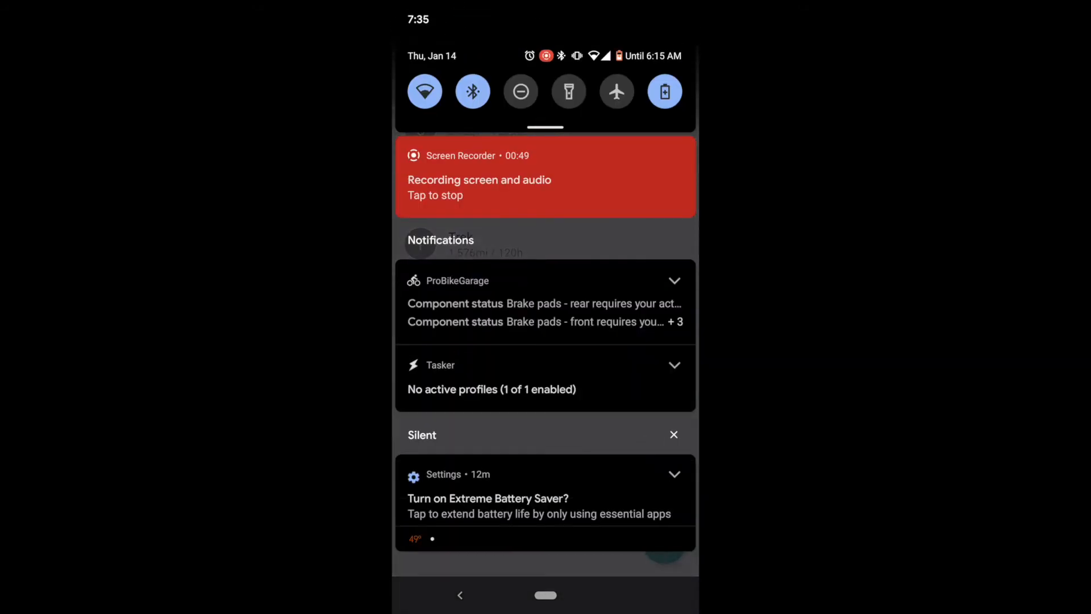
pyautogui.click(673, 280)
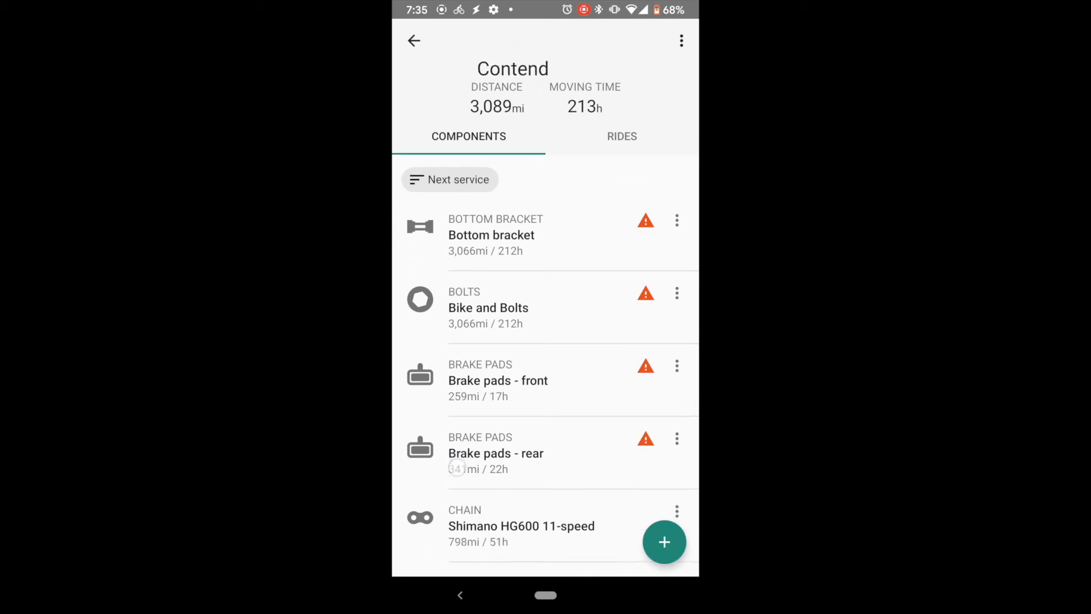
# Step: Review Contend's Bottom bracket status, then open Bike and Bolts, overdue by 21.2 mi
pyautogui.click(491, 234)
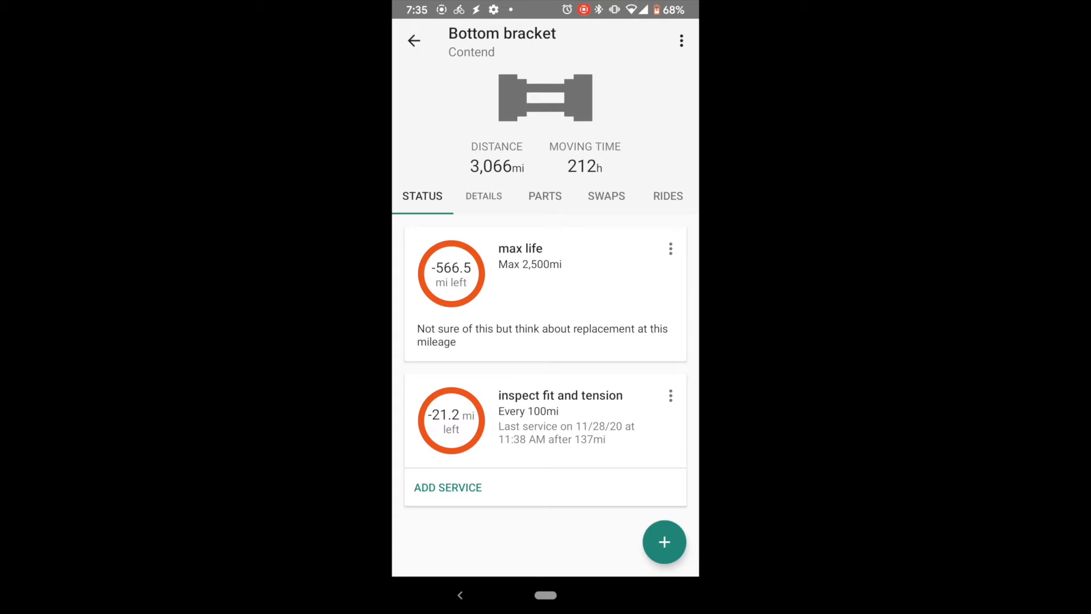
pyautogui.click(413, 40)
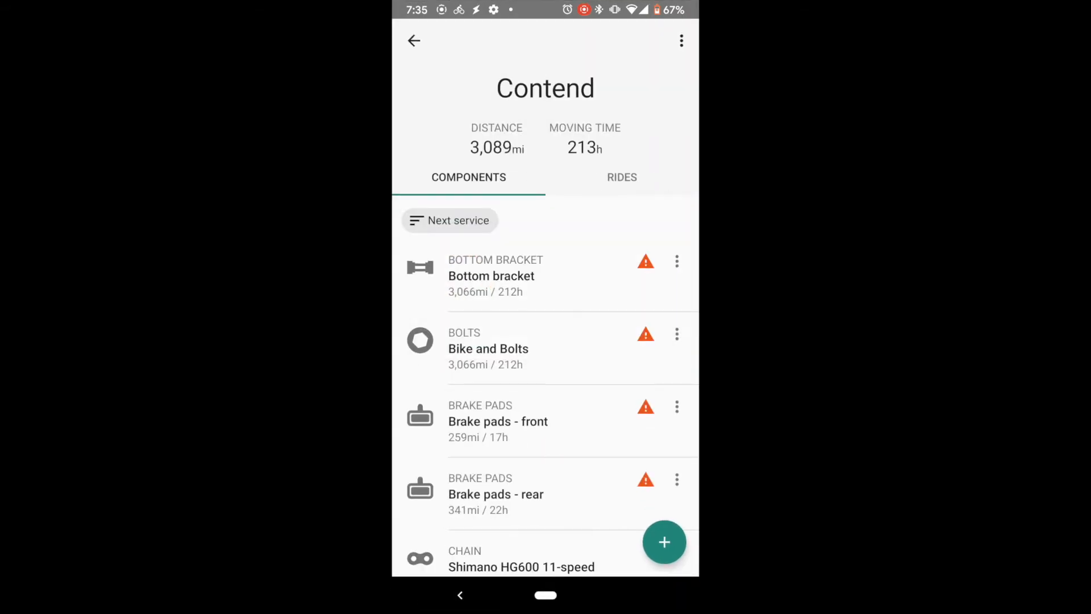
pyautogui.click(488, 348)
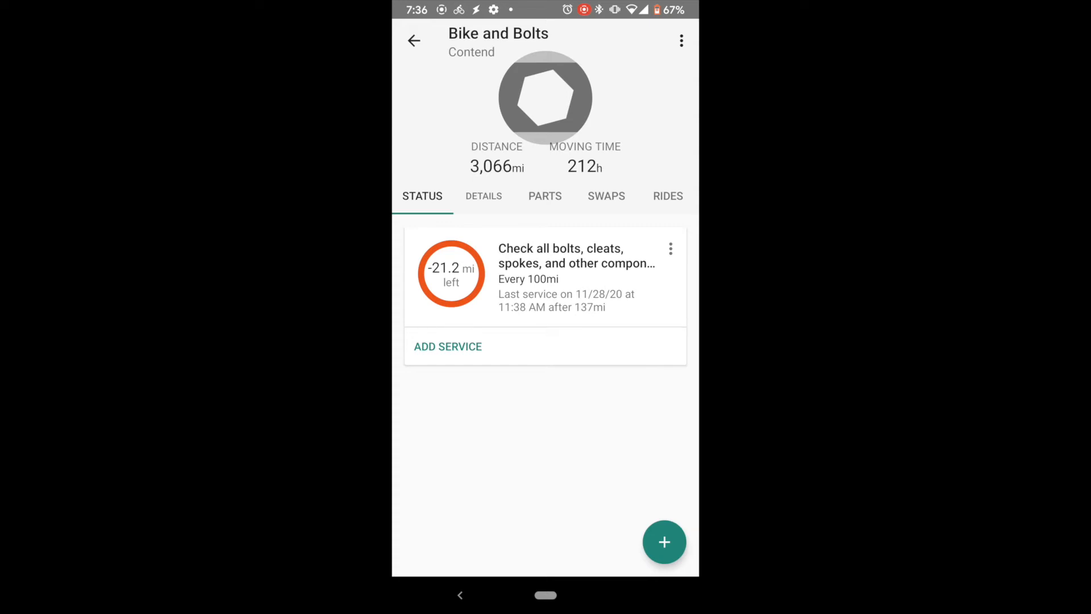
# Step: Open the Add service form for Bike and Bolts without saving, then go back
pyautogui.click(448, 346)
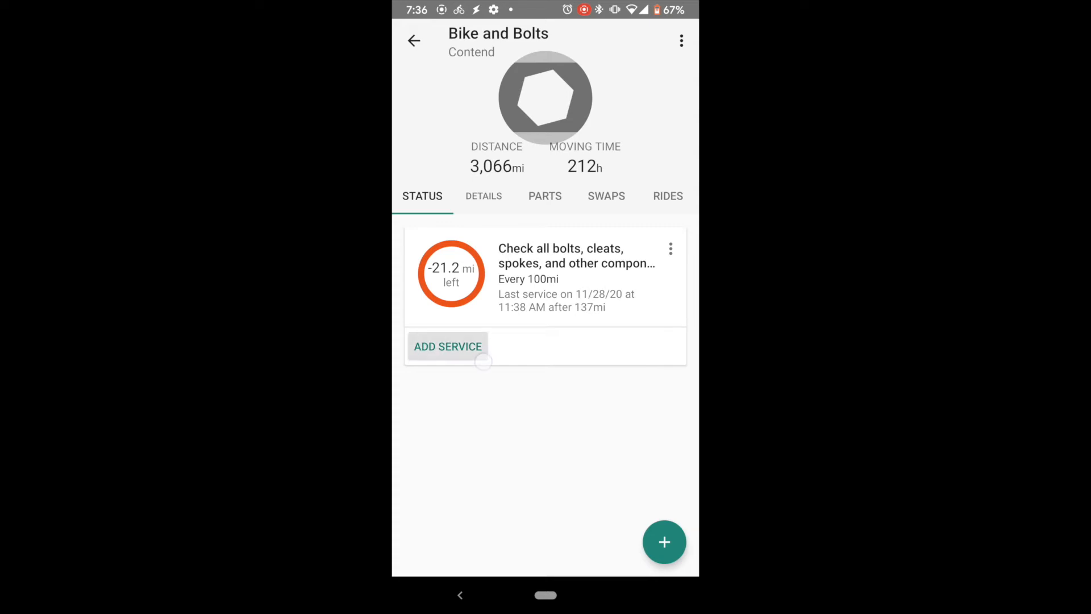
pyautogui.click(447, 346)
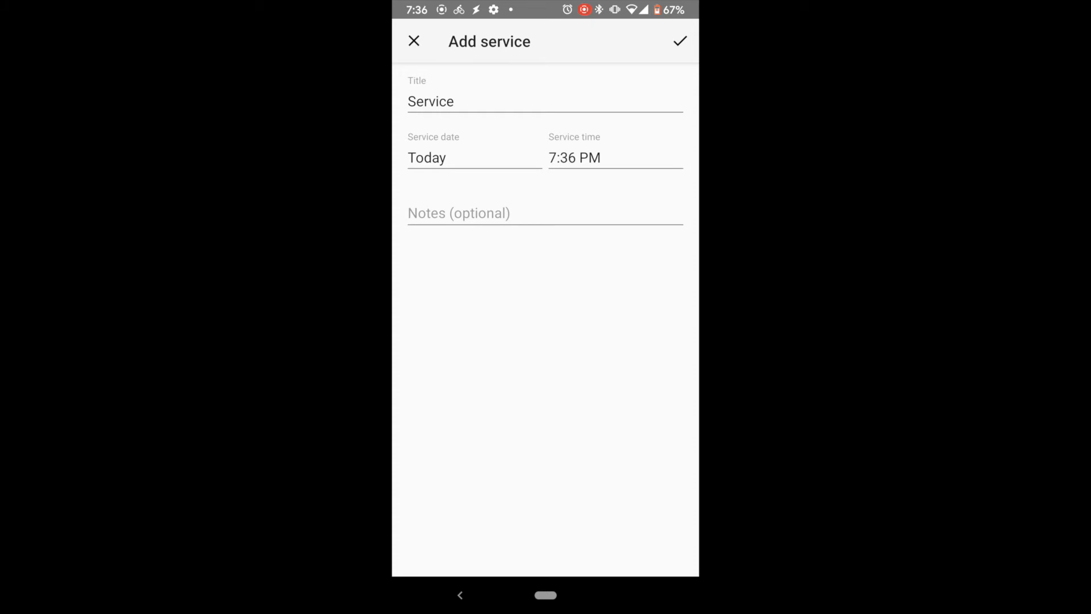
pyautogui.click(413, 41)
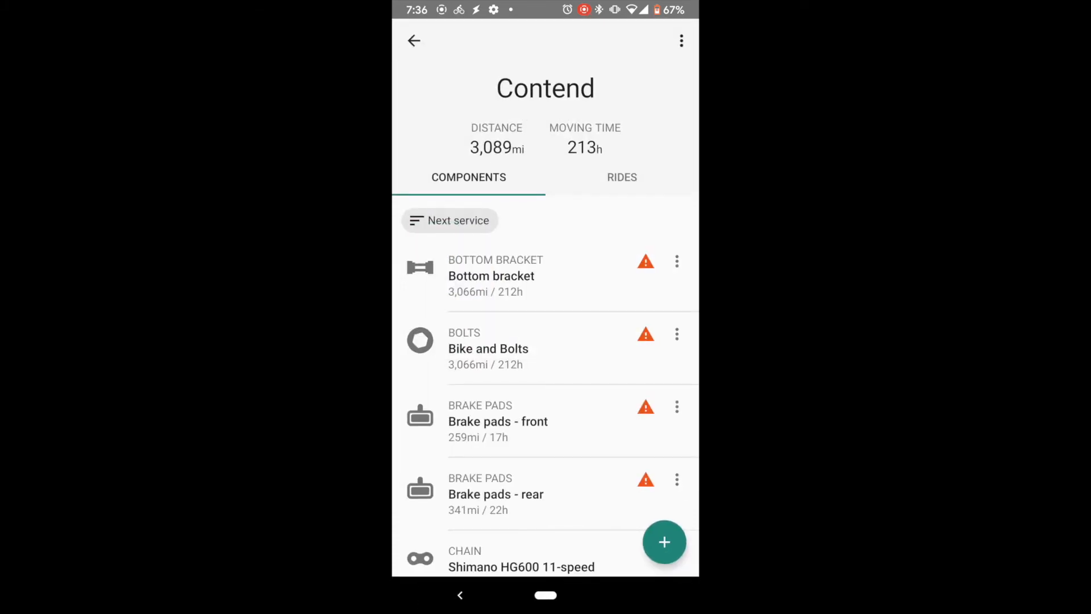
# Step: View and close the New bike screen explaining bikes must be added on Strava
pyautogui.click(663, 542)
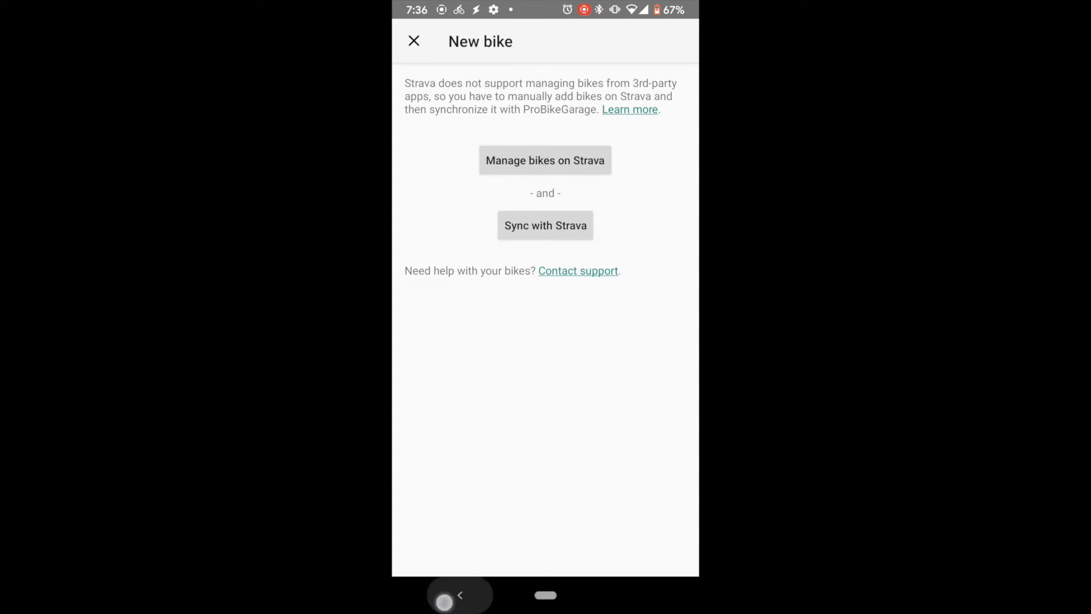
pyautogui.click(413, 40)
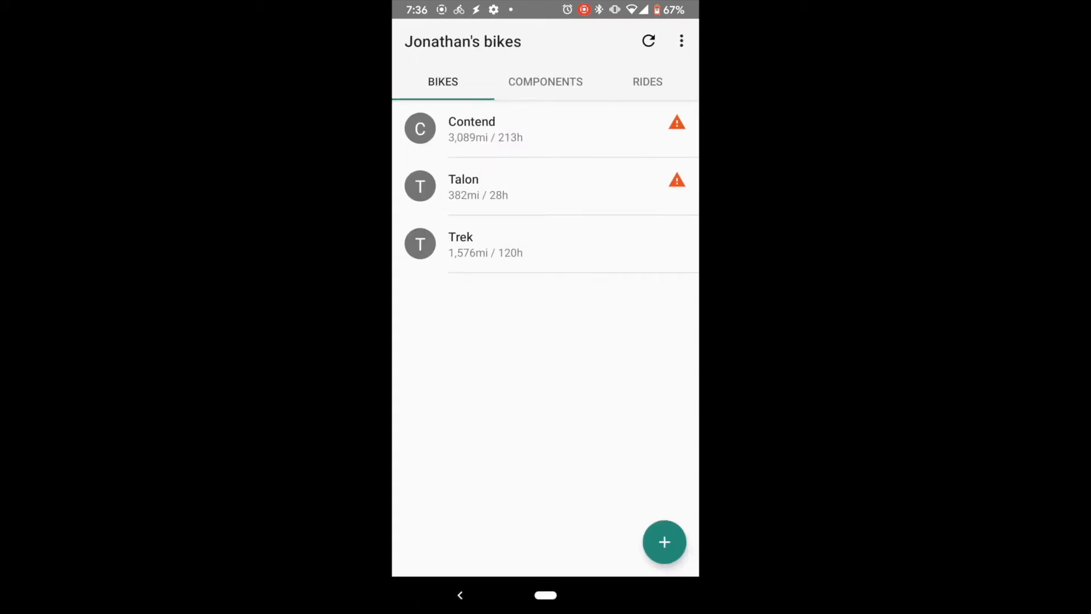
pyautogui.click(663, 542)
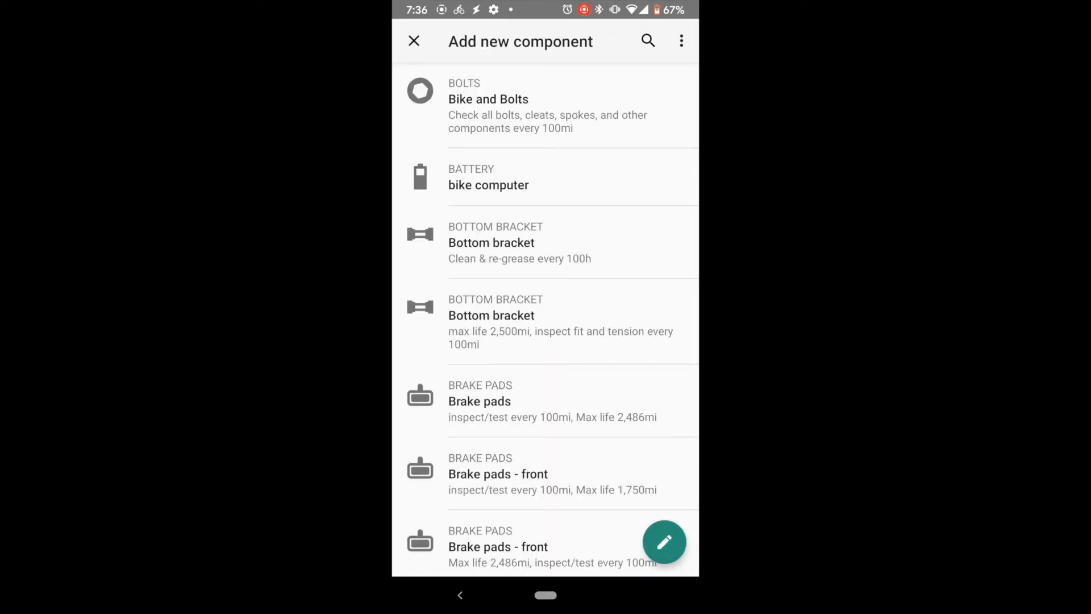
# Step: Search the component templates for di2, then clear the query
pyautogui.scroll(-3)
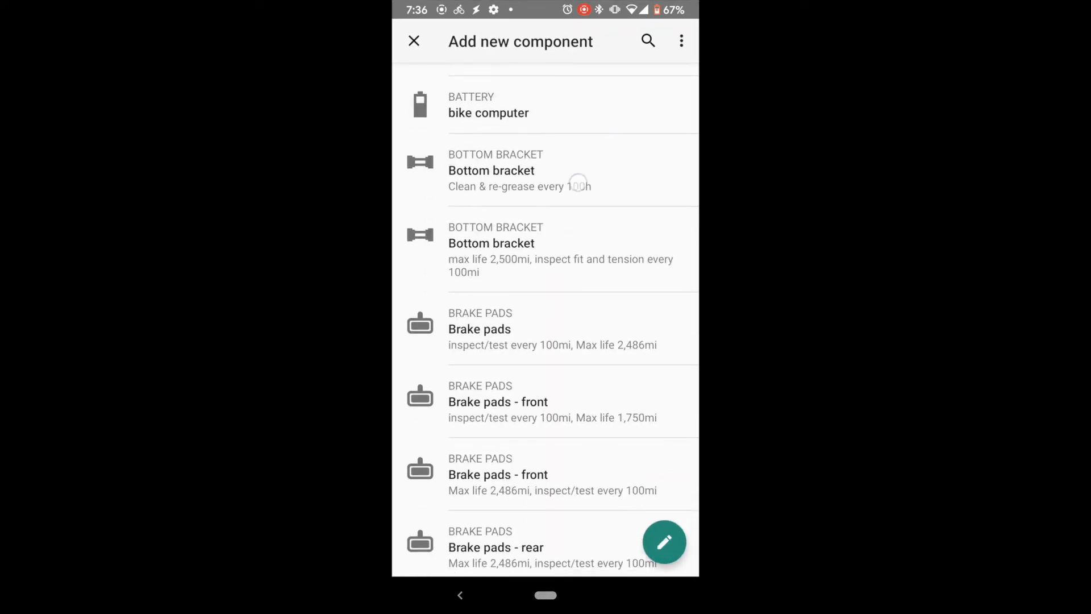
pyautogui.click(647, 40)
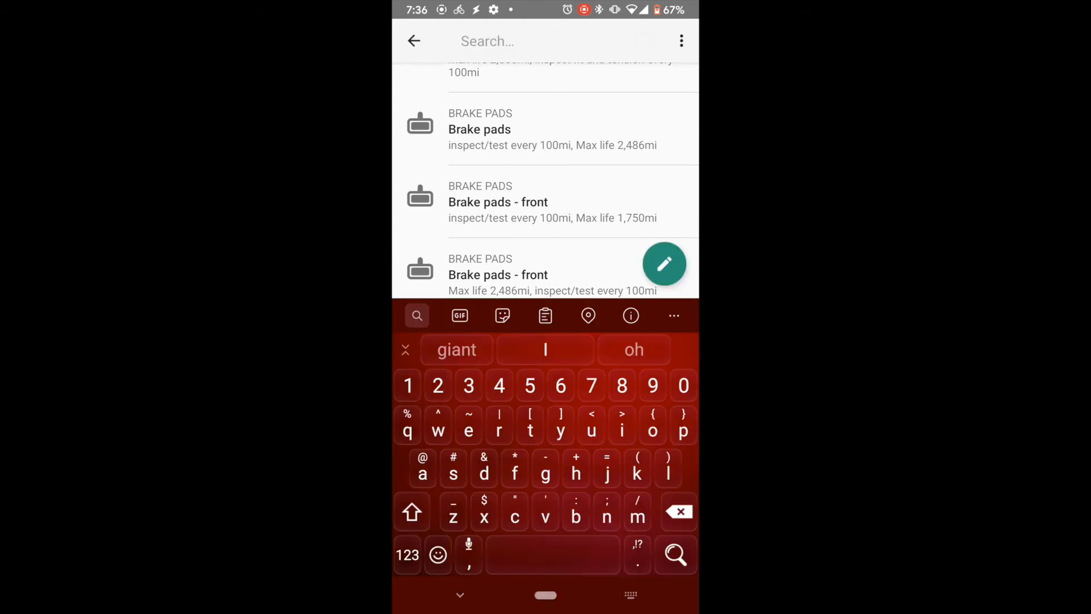
pyautogui.write('i2')
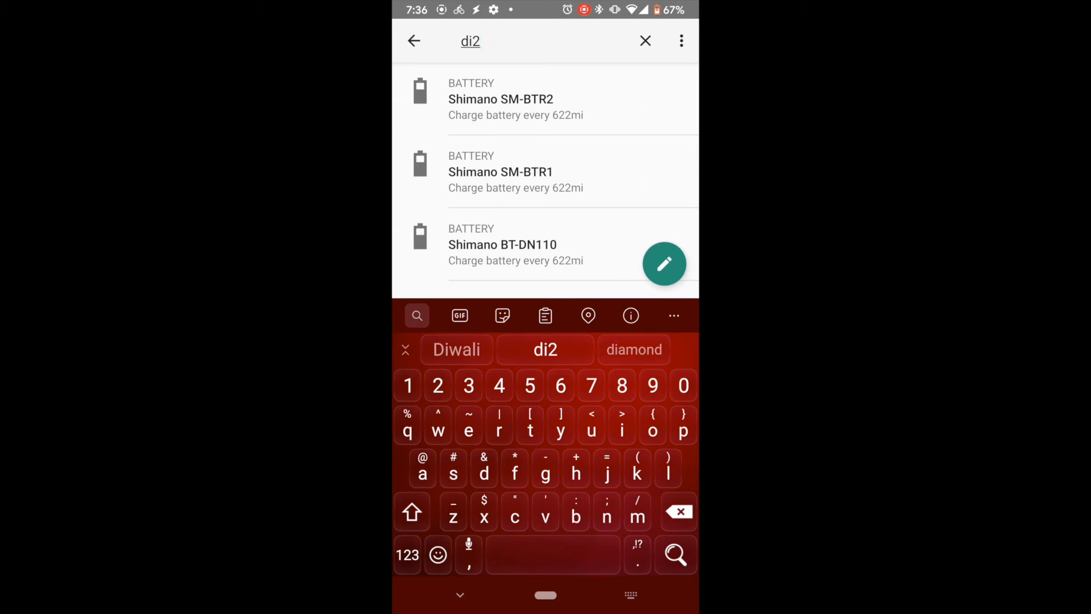
pyautogui.click(644, 40)
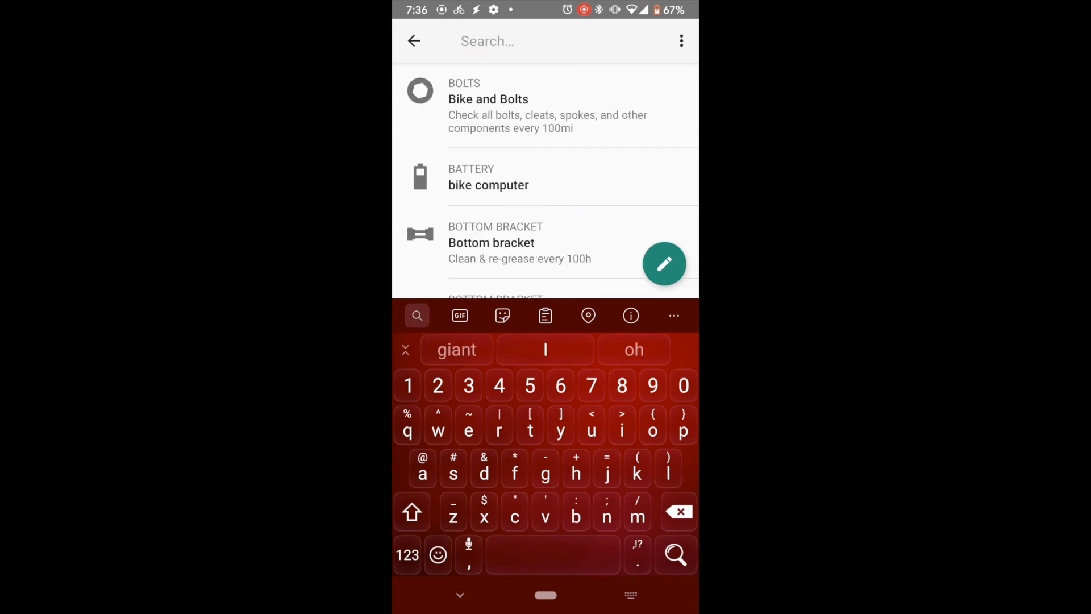
# Step: Search for chain, then Shimano pedals, showing models like Shimano 6700
pyautogui.write('chain')
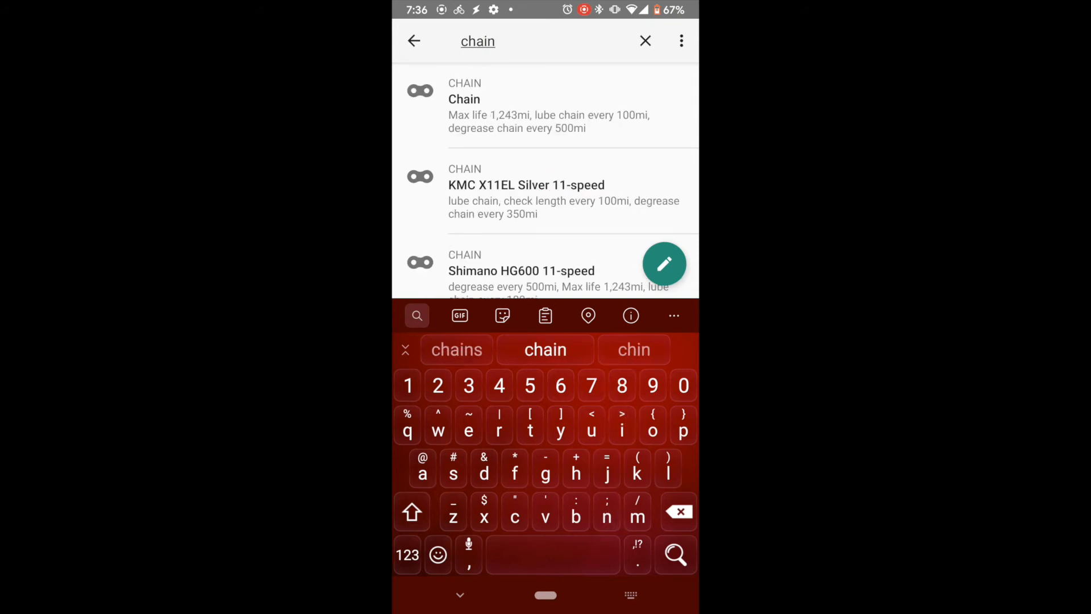
pyautogui.scroll(-3)
pyautogui.write('Shimano')
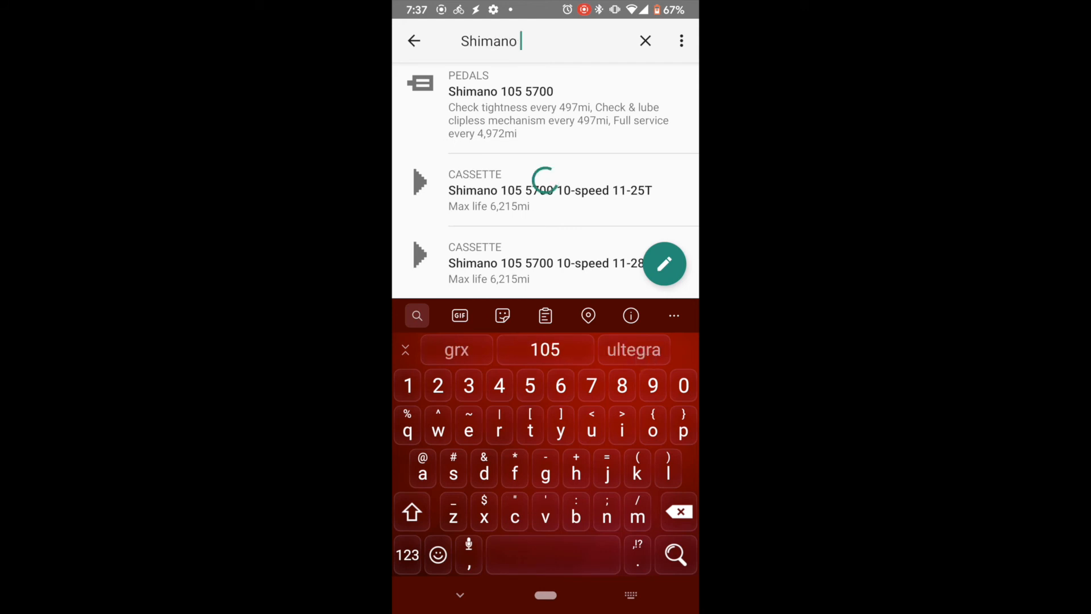
pyautogui.scroll(-3)
pyautogui.write(' p')
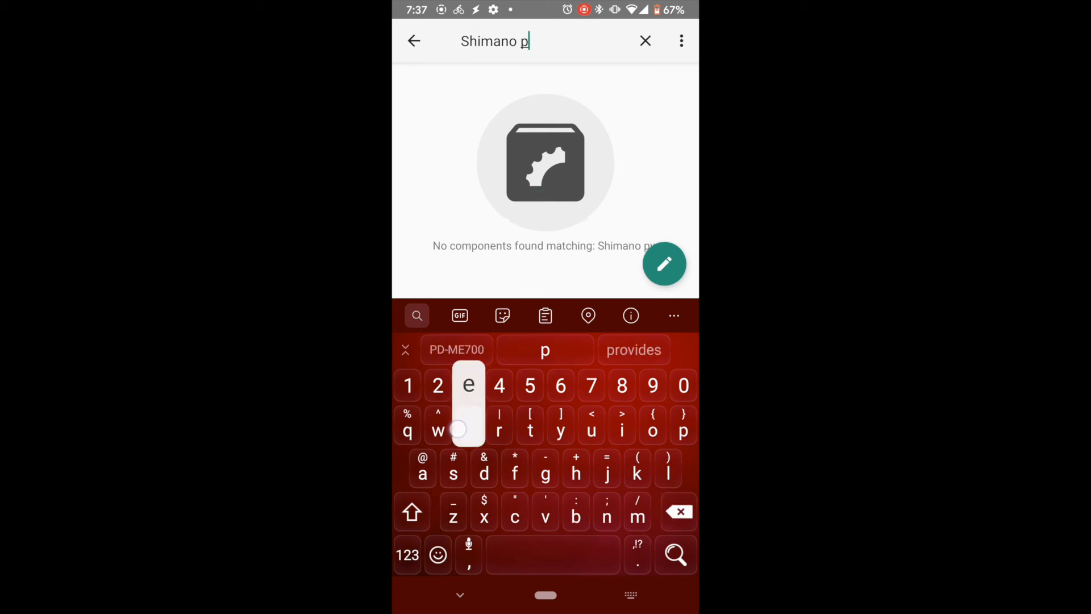
pyautogui.write('ed')
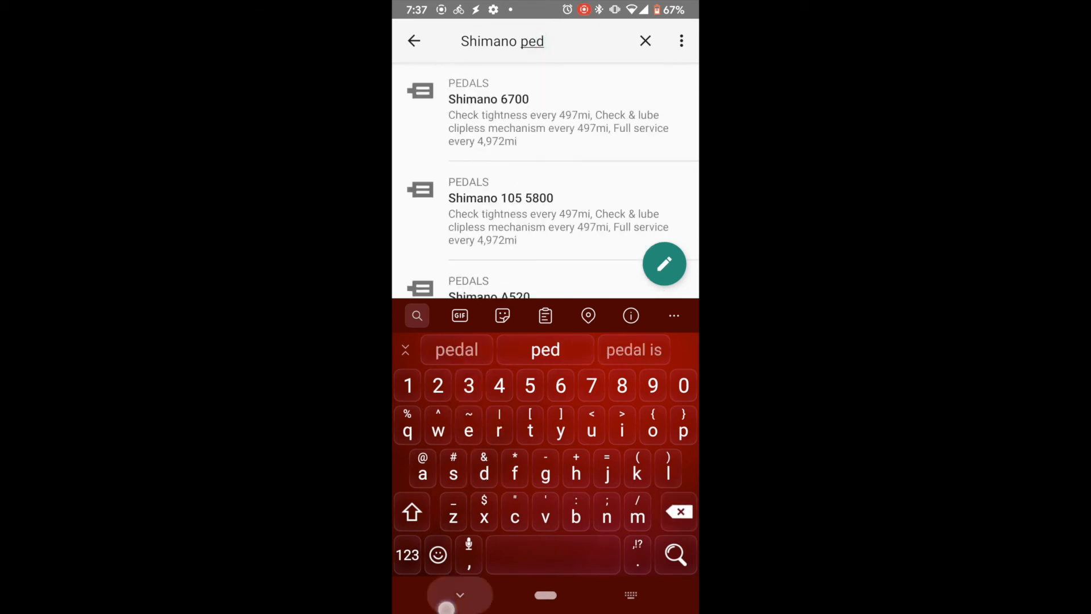
pyautogui.click(645, 40)
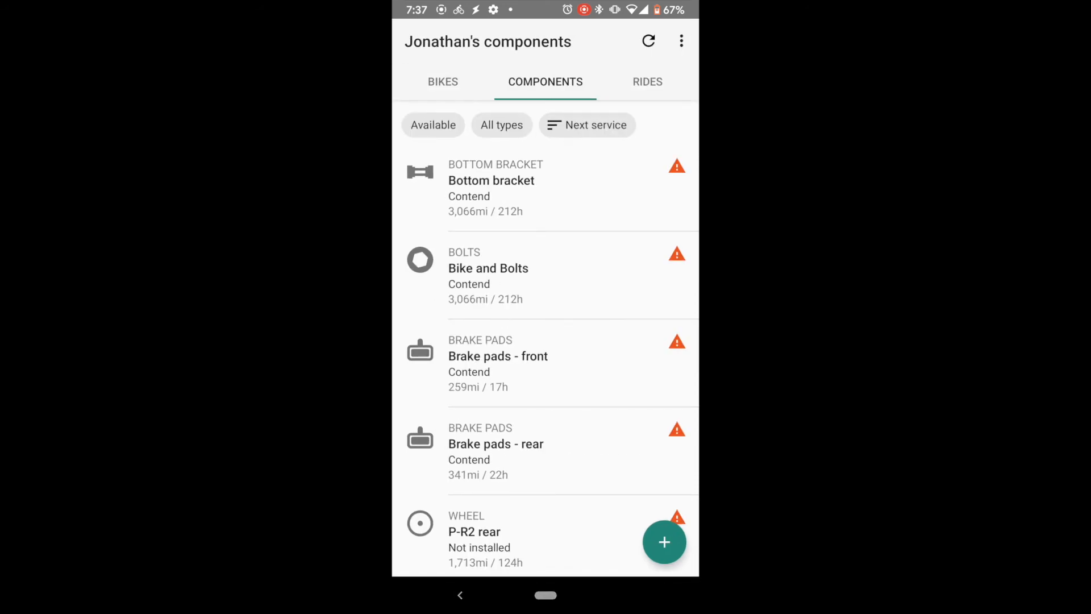
# Step: Scroll through the list in the Components tab
pyautogui.scroll(-3)
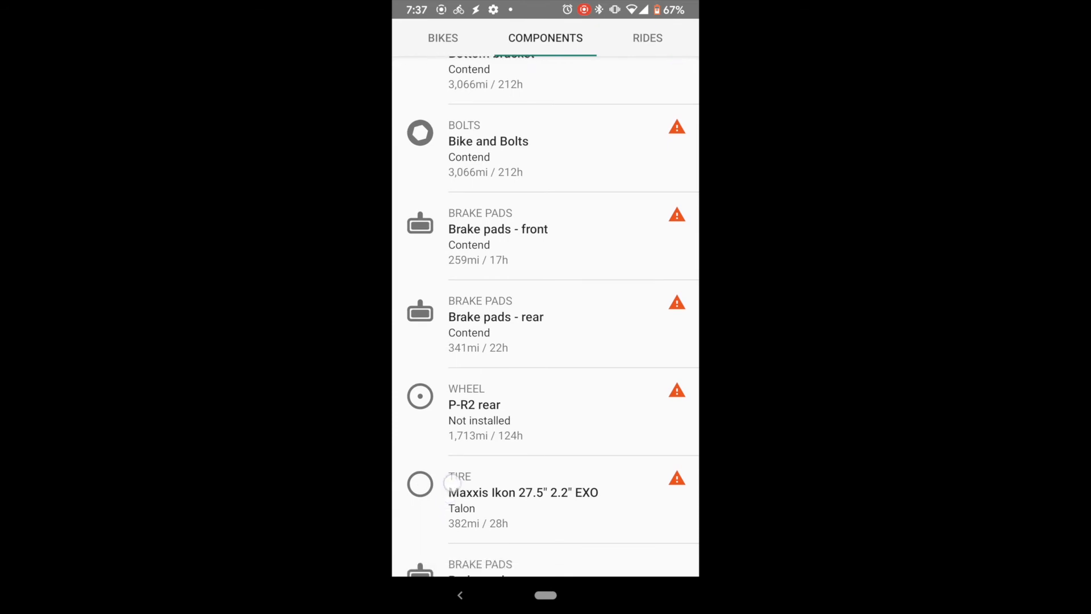
pyautogui.scroll(-3)
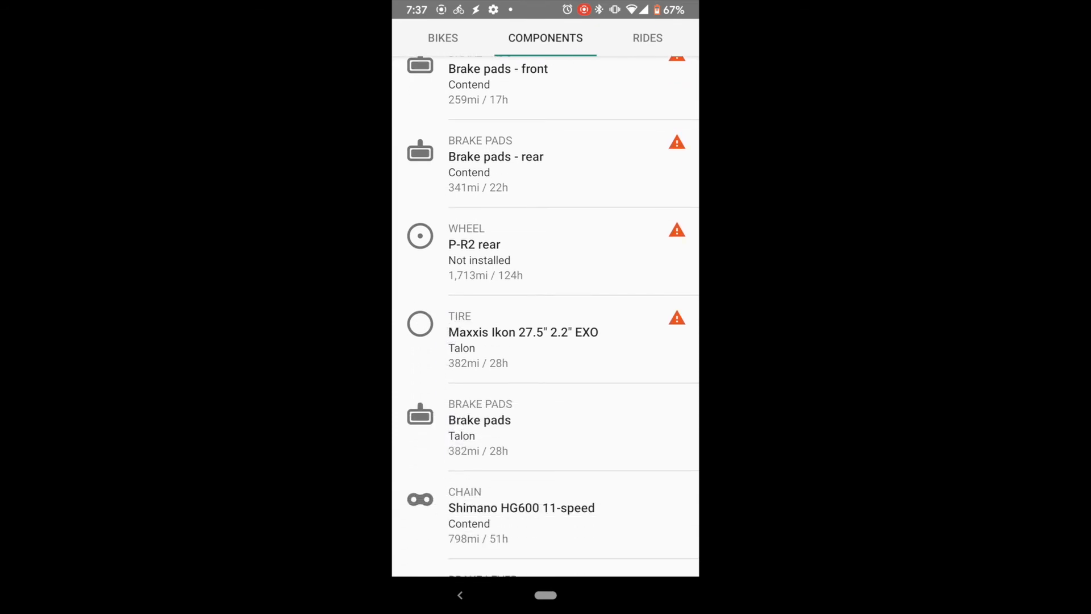
pyautogui.scroll(-3)
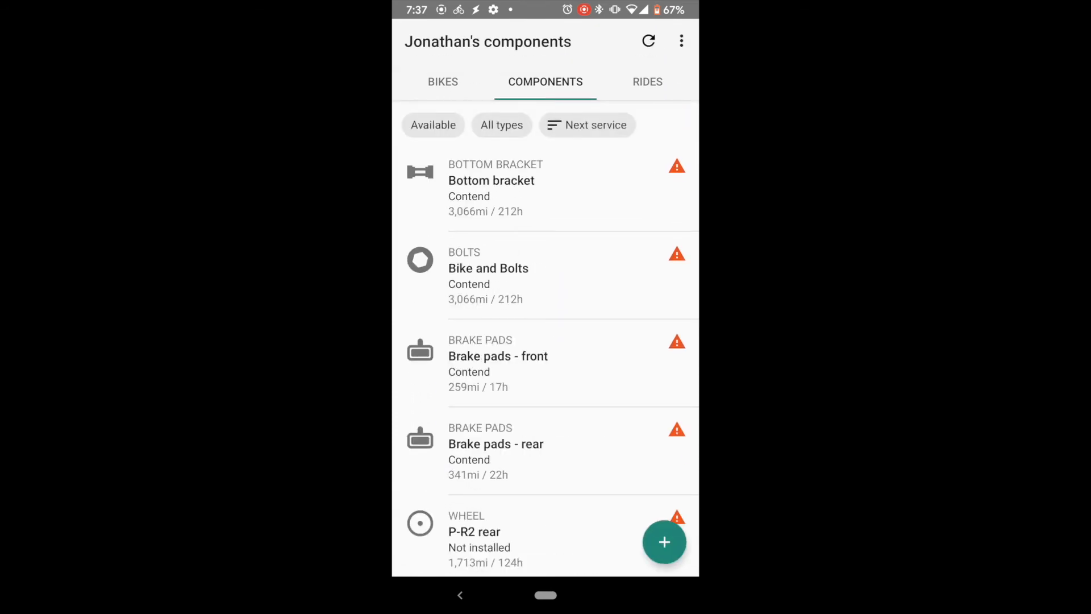
pyautogui.click(586, 124)
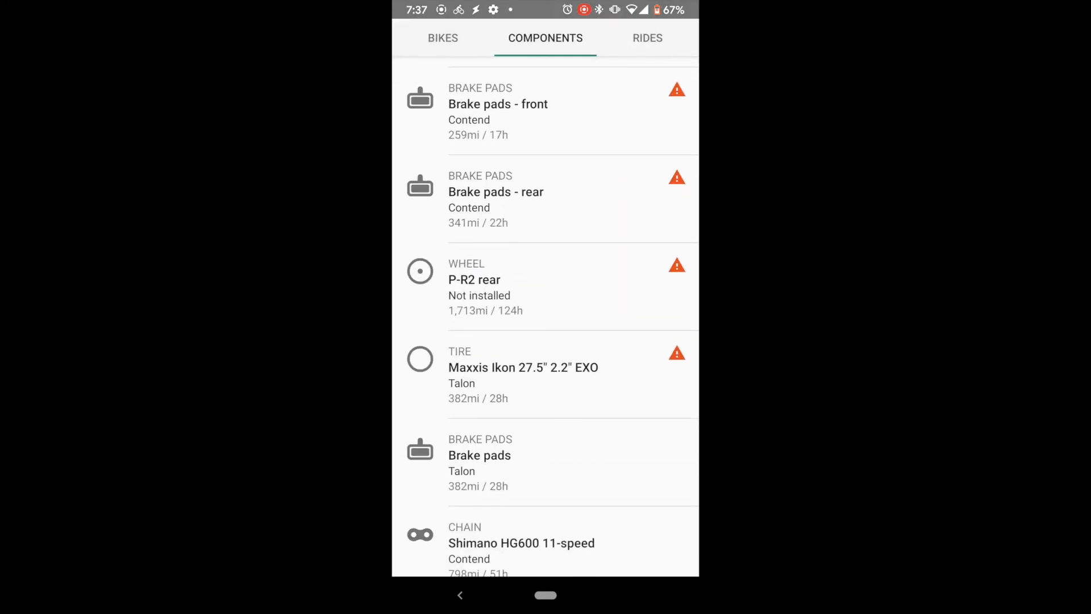
# Step: From the Play Store page, open the developer website's App Store announcement post
pyautogui.scroll(-3)
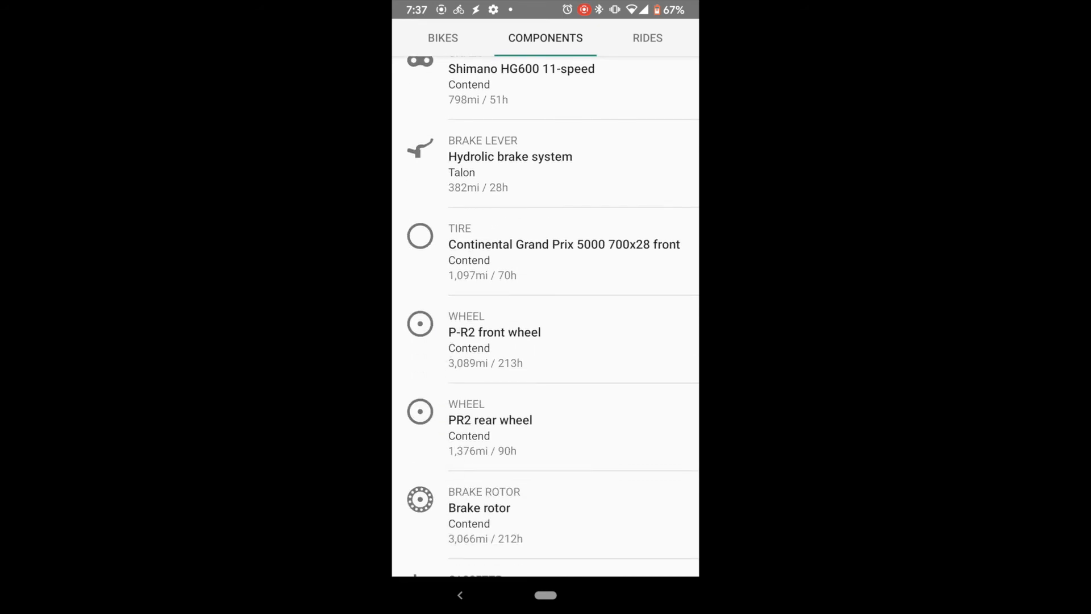
pyautogui.scroll(-3)
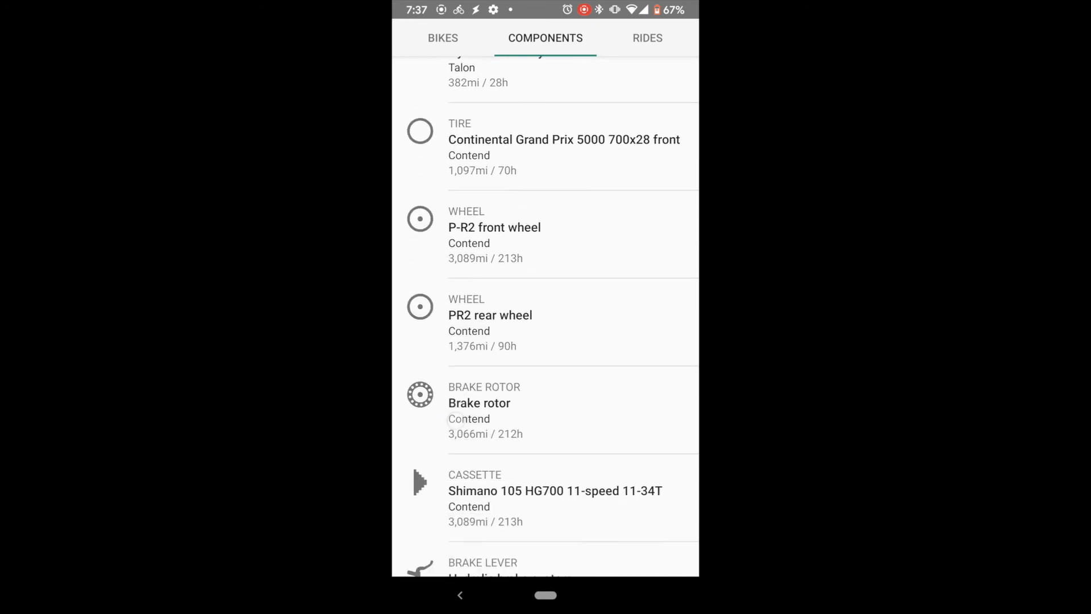
pyautogui.scroll(-3)
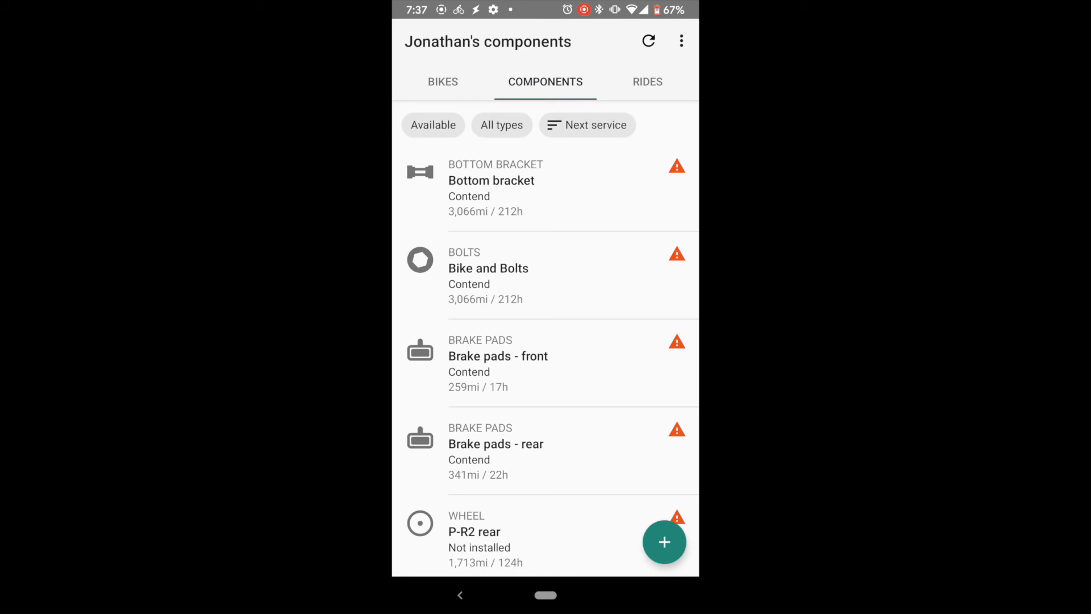
pyautogui.click(442, 81)
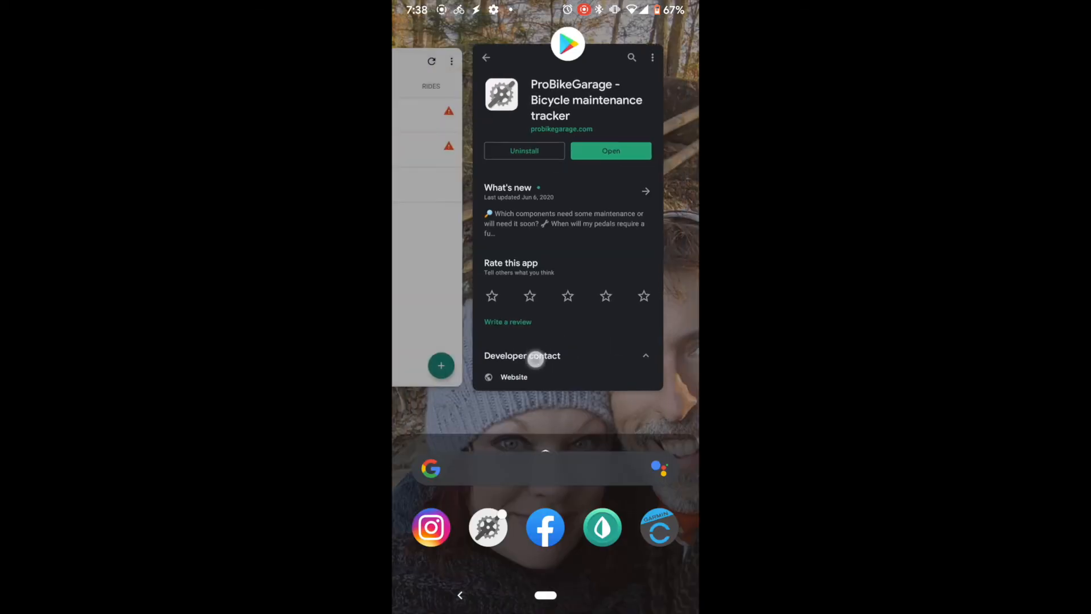
pyautogui.click(514, 376)
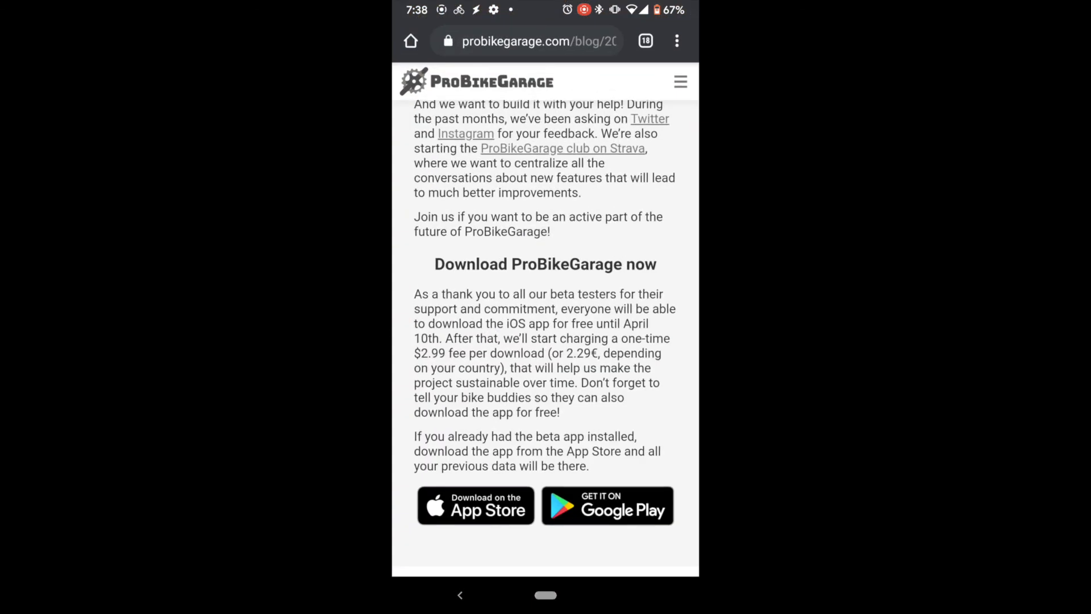
pyautogui.scroll(-3)
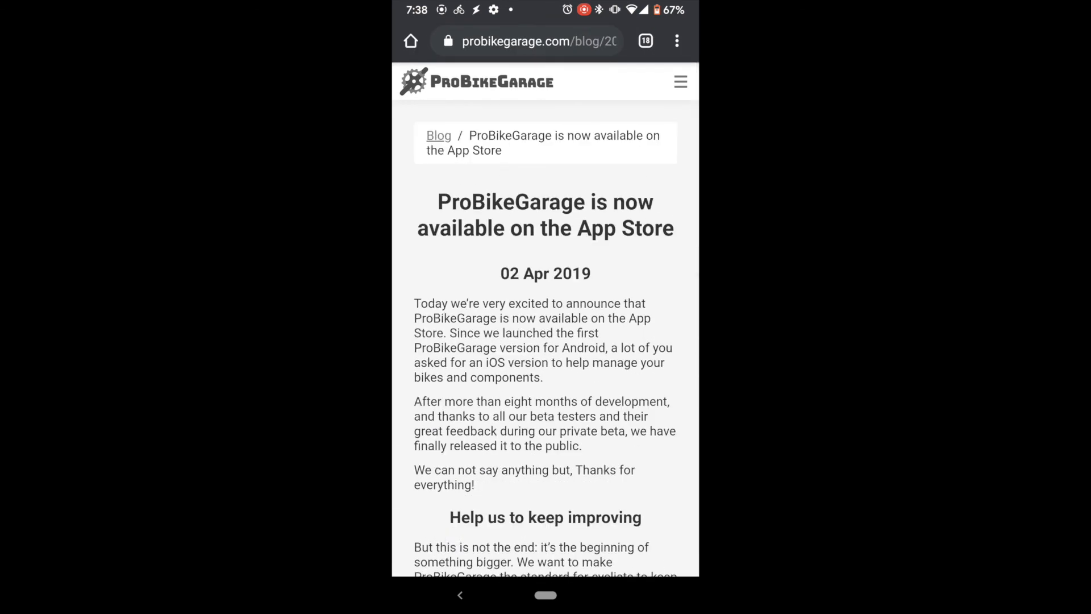
pyautogui.scroll(-3)
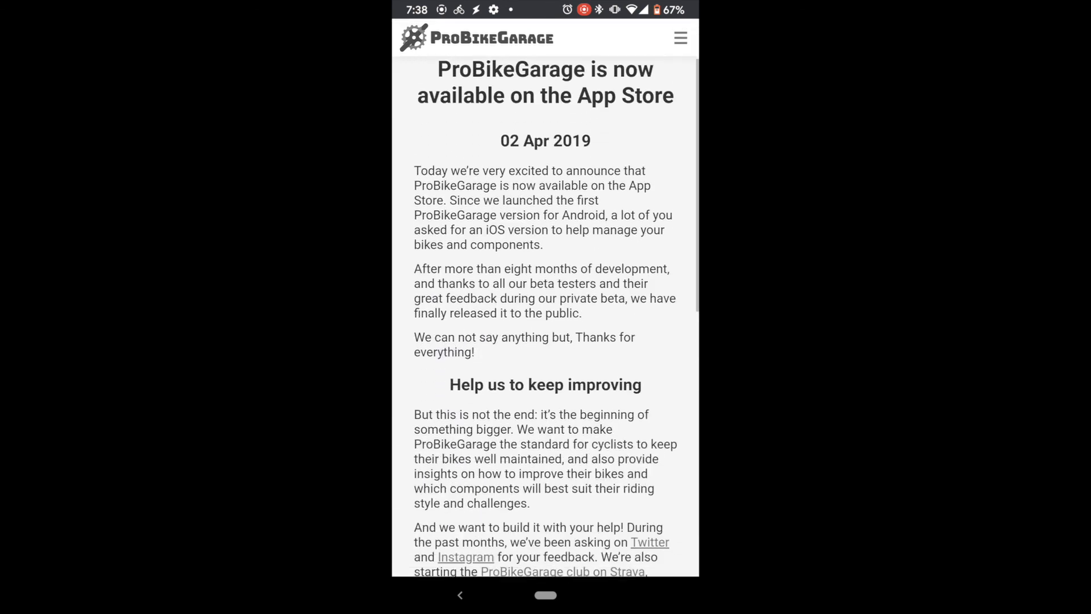